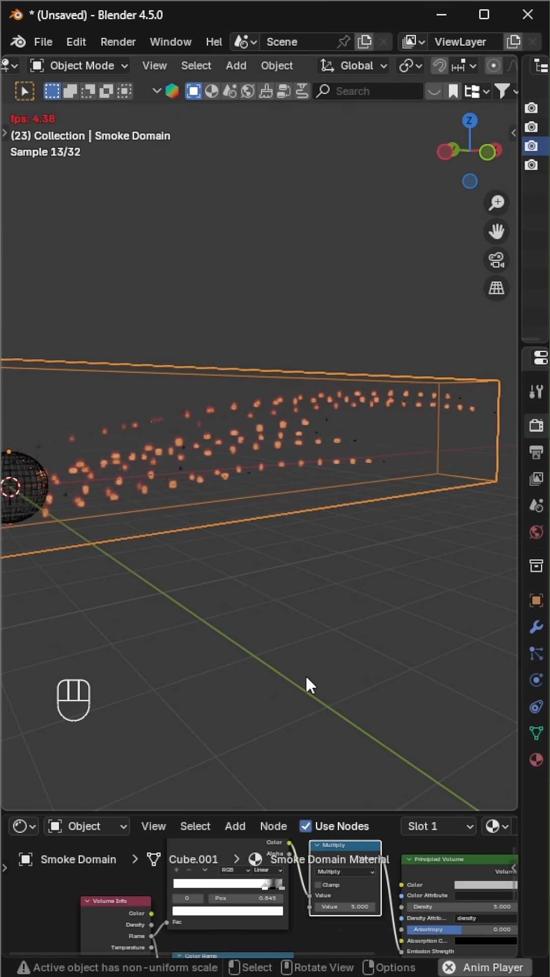
Preview the animation of the starting scene with the small sphere at the origin
key(space)
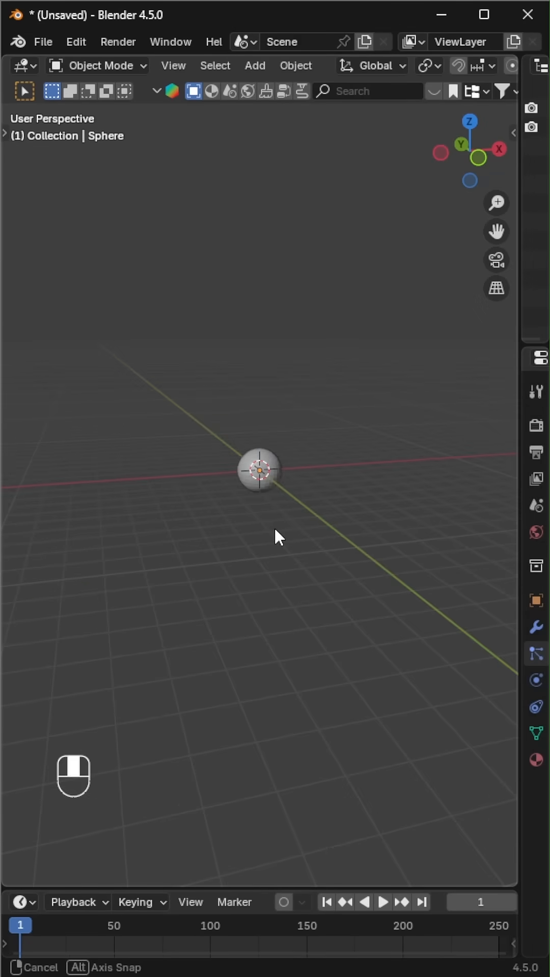
Add an Ico Sphere mesh alongside the UV sphere for use as particle geometry
key(shift+a)
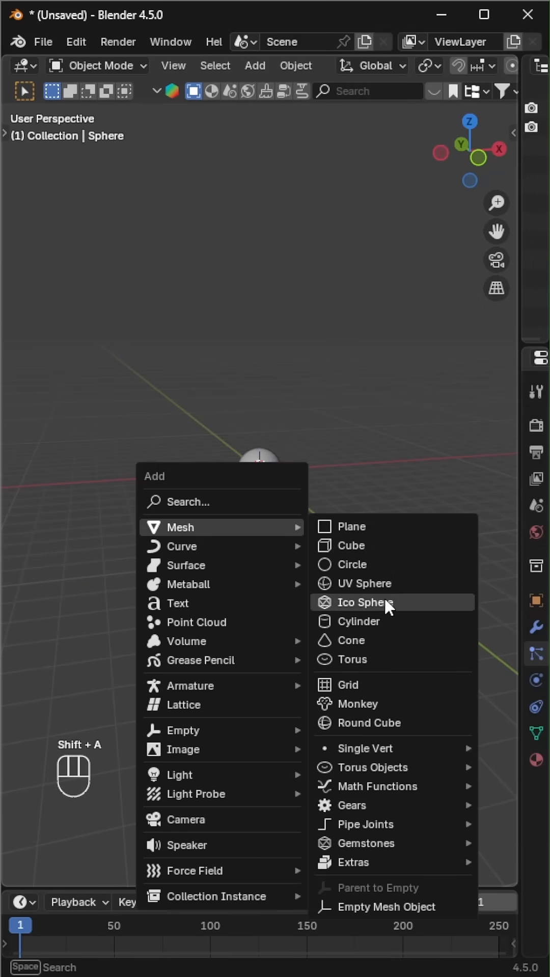
click(358, 602)
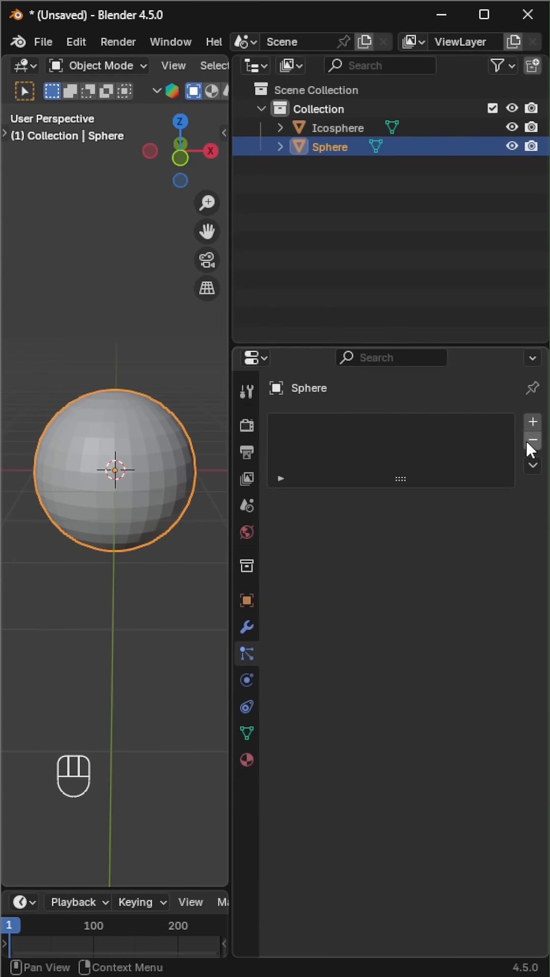
Add a particle system to the sphere rendered as objects, expand Velocity, and preview playback
click(532, 421)
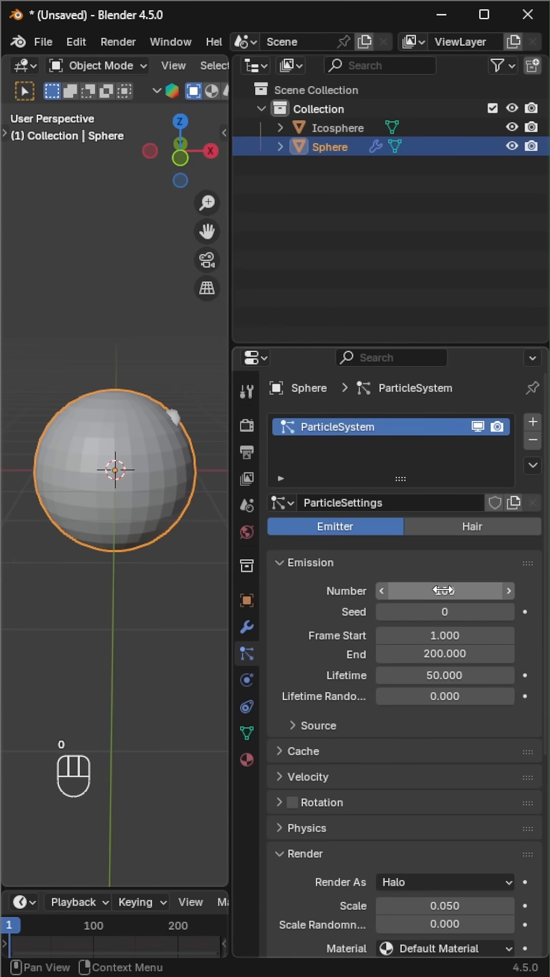
scroll(down, 3)
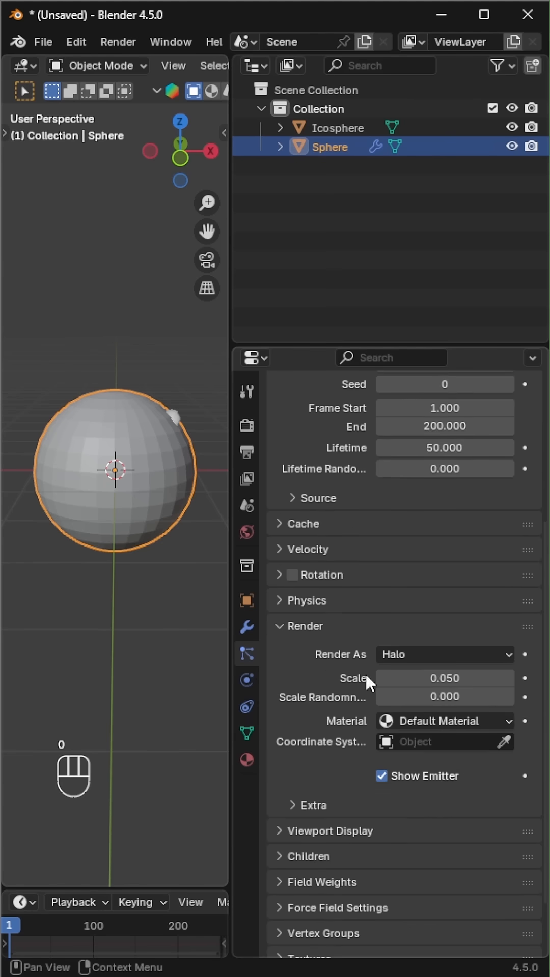
click(444, 655)
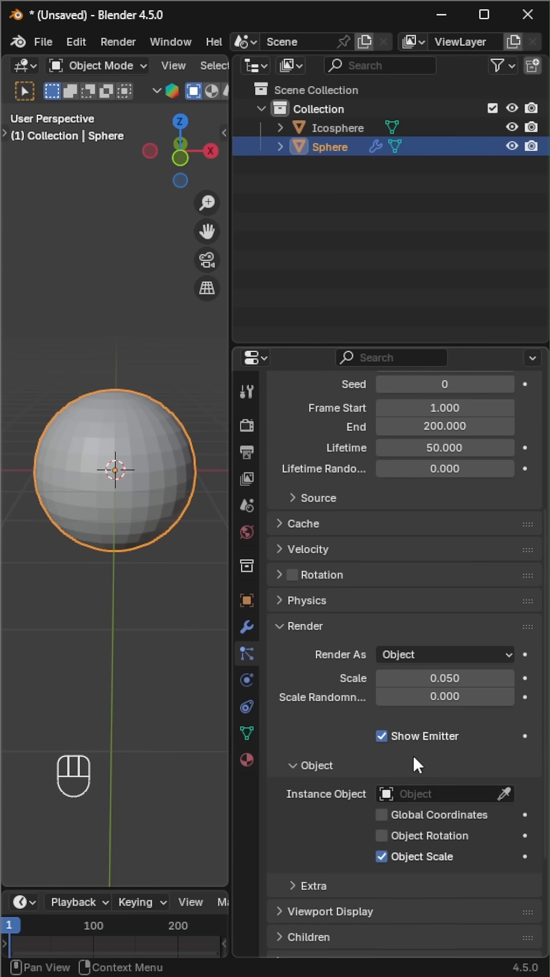
click(301, 549)
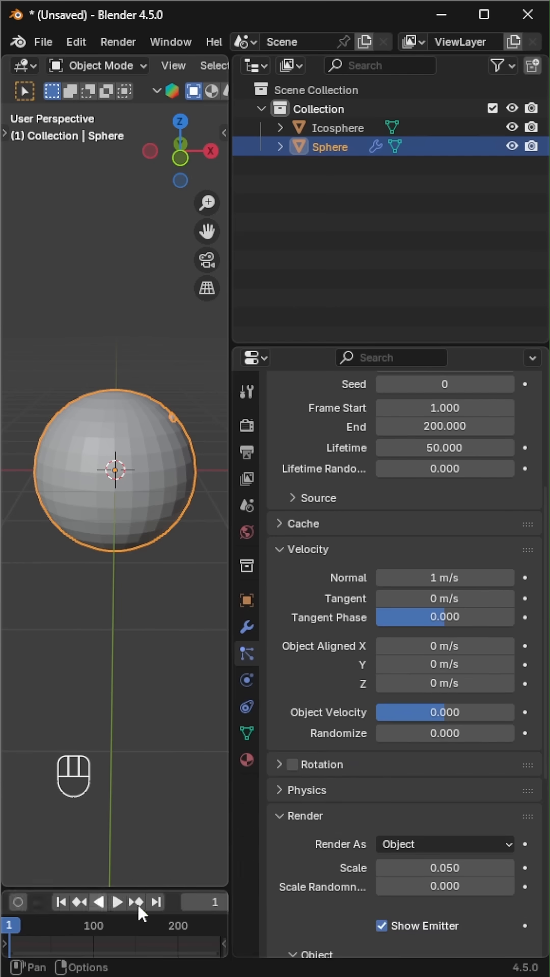
click(119, 902)
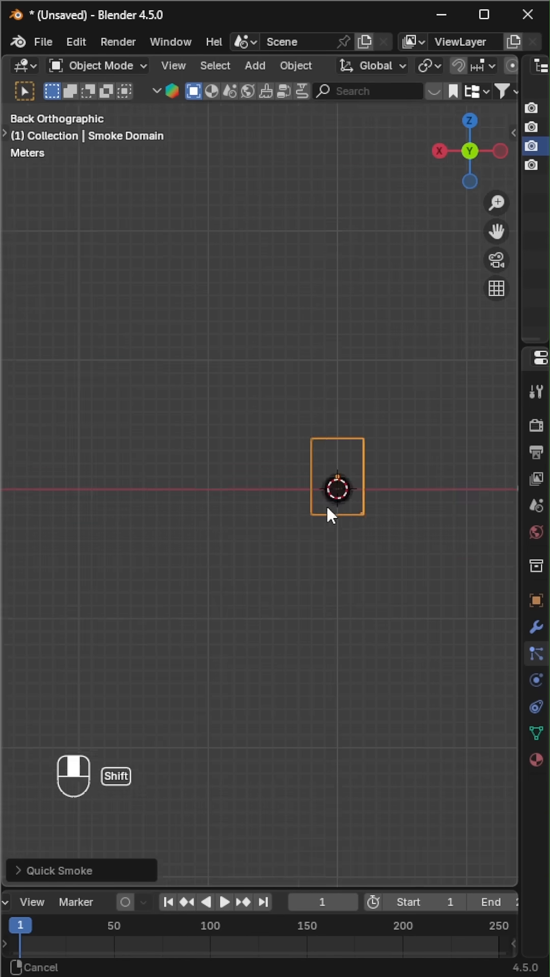
Enter and leave Edit Mode on the Quick Smoke domain box to adjust its shape
key(Tab)
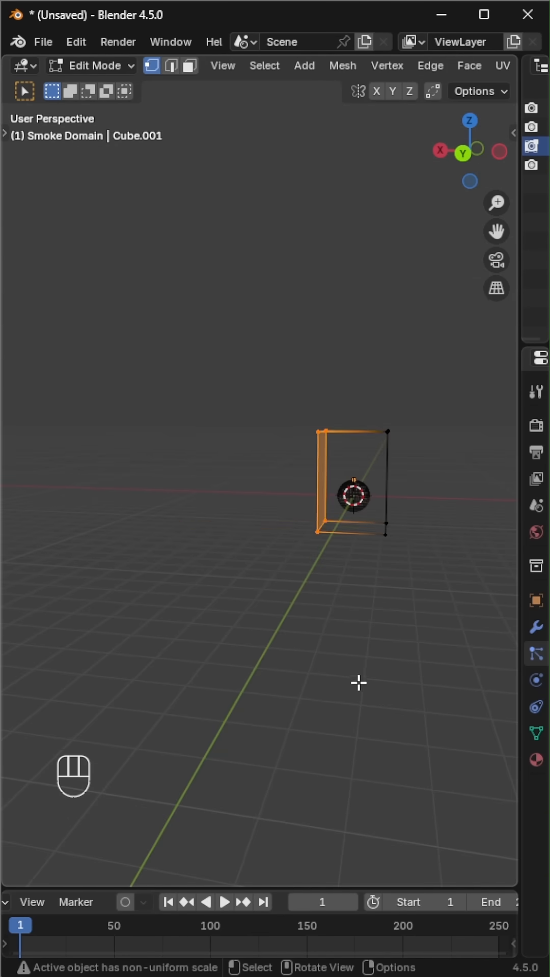
key(Tab)
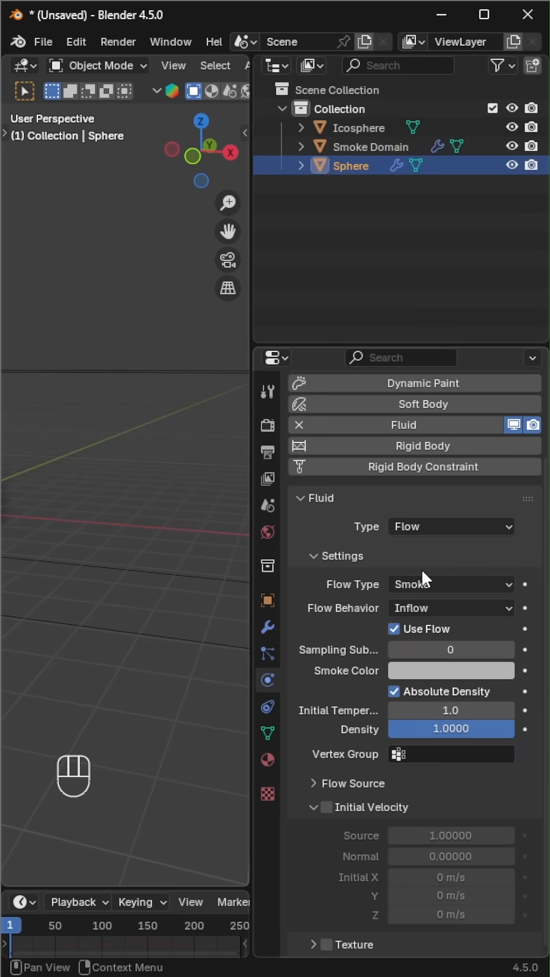
Set the sphere's fluid flow to Fire + Smoke sourced from its ParticleSystem
click(450, 584)
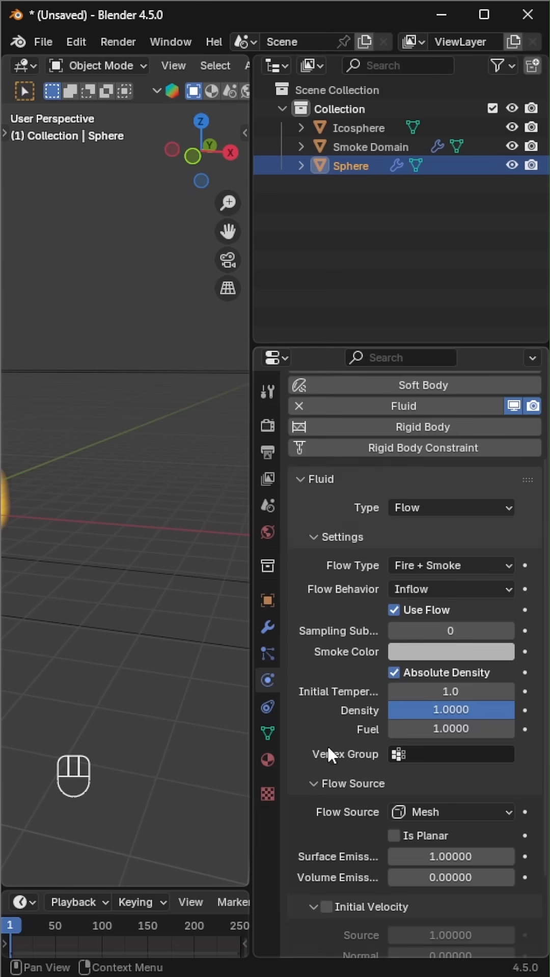
click(450, 813)
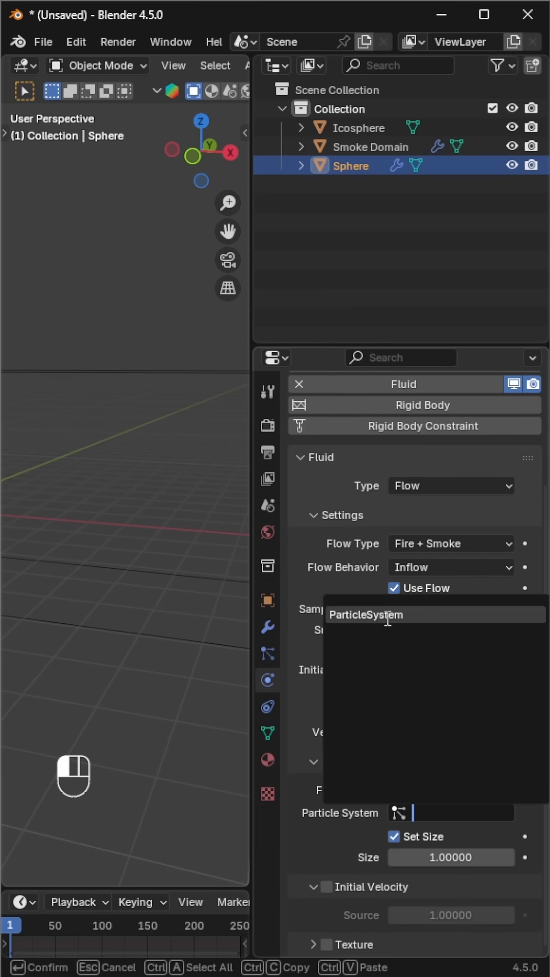
click(365, 615)
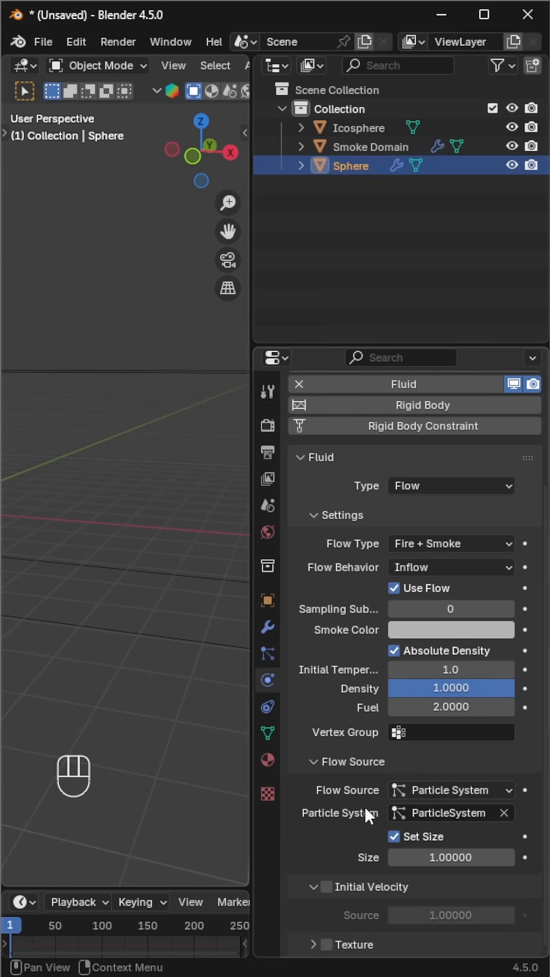
On the Smoke Domain set cache type to All, Bake All, and play back the baked simulation
click(370, 146)
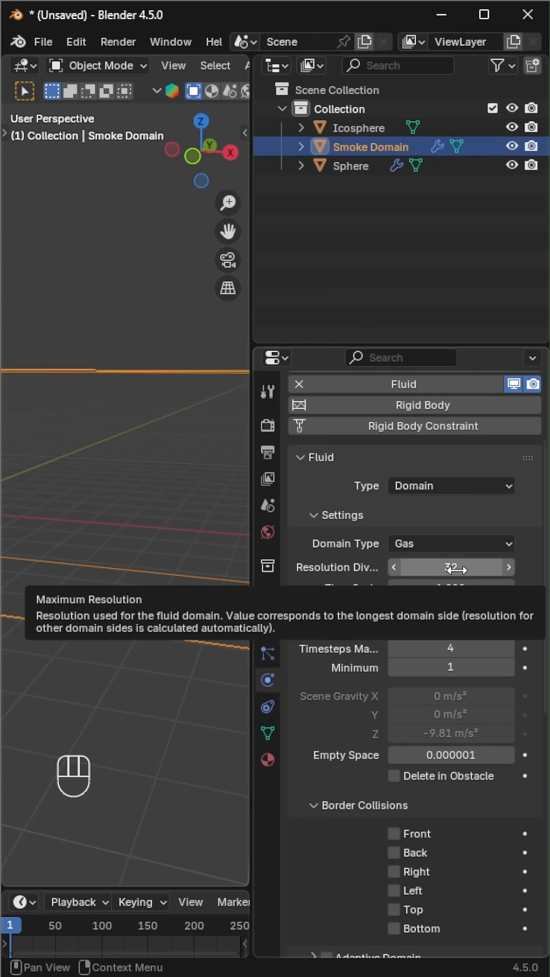
scroll(down, 3)
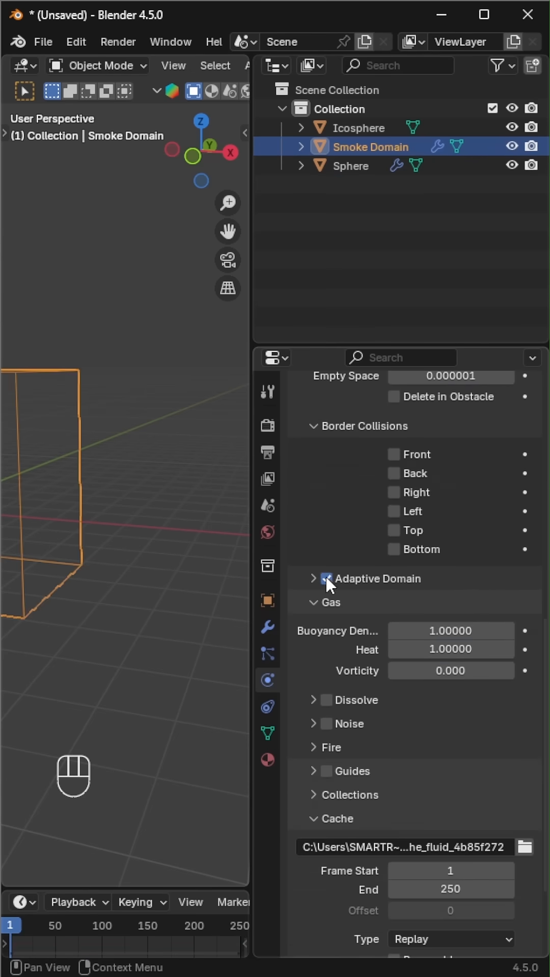
scroll(down, 3)
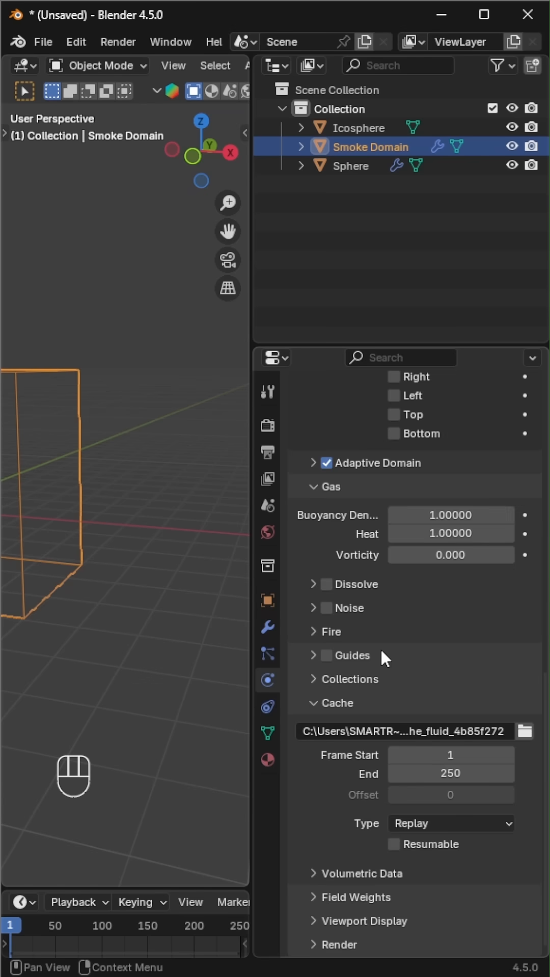
scroll(up, 3)
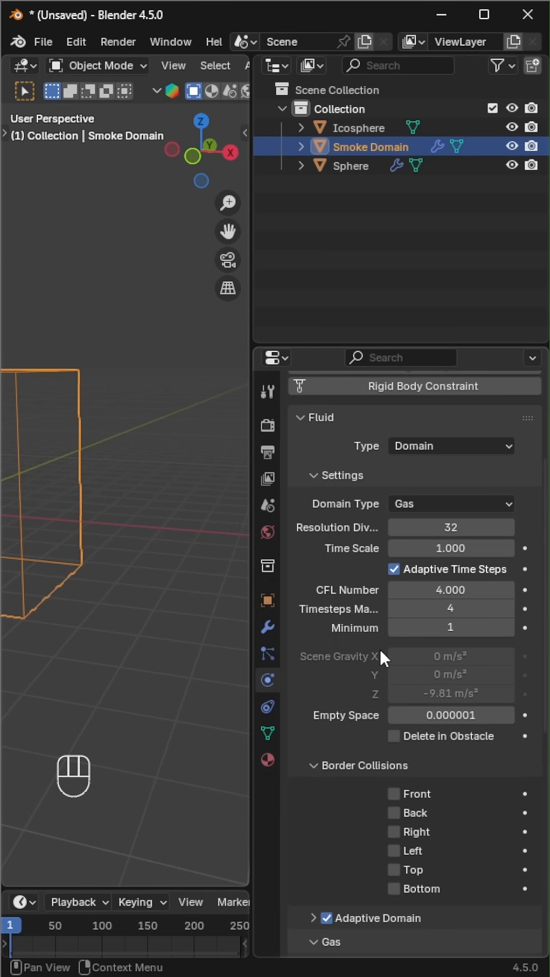
scroll(down, 3)
text(25)
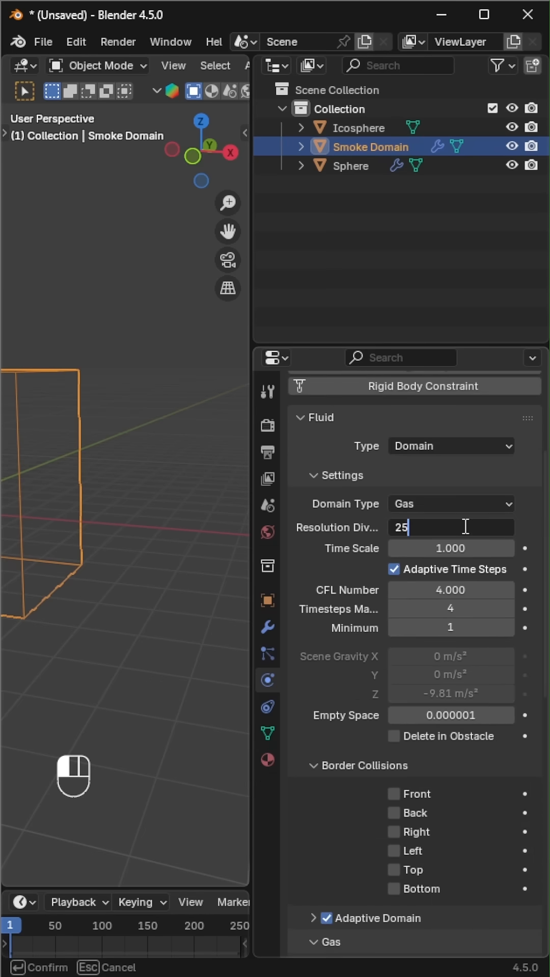
scroll(down, 3)
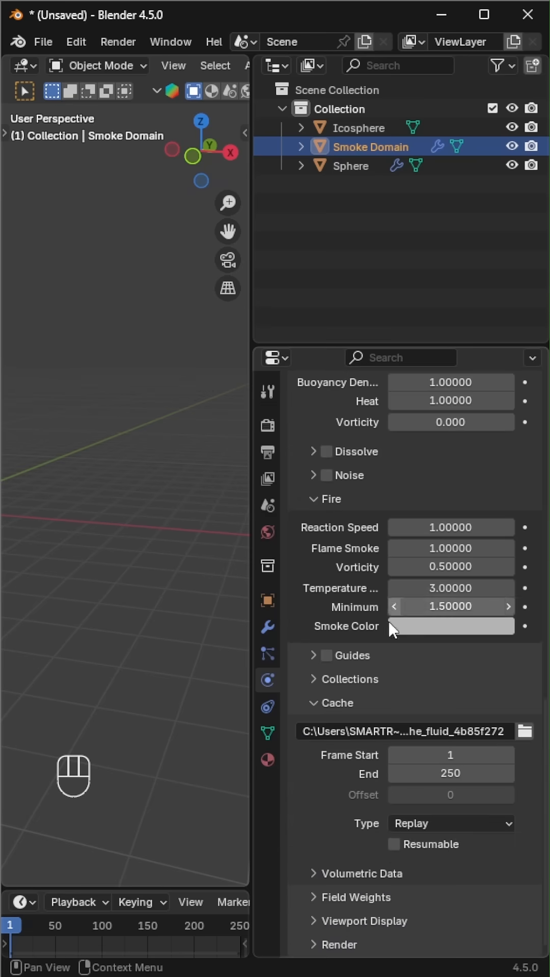
click(450, 823)
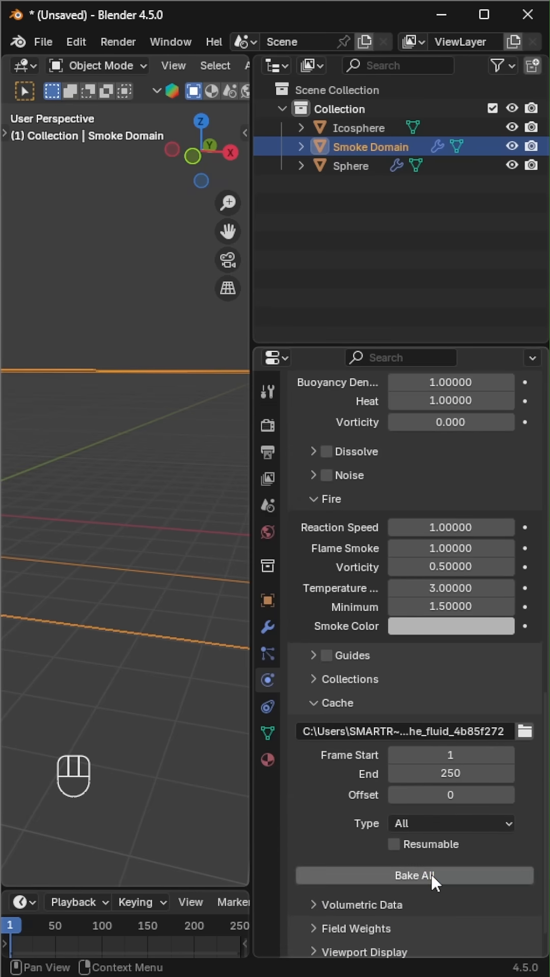
click(413, 875)
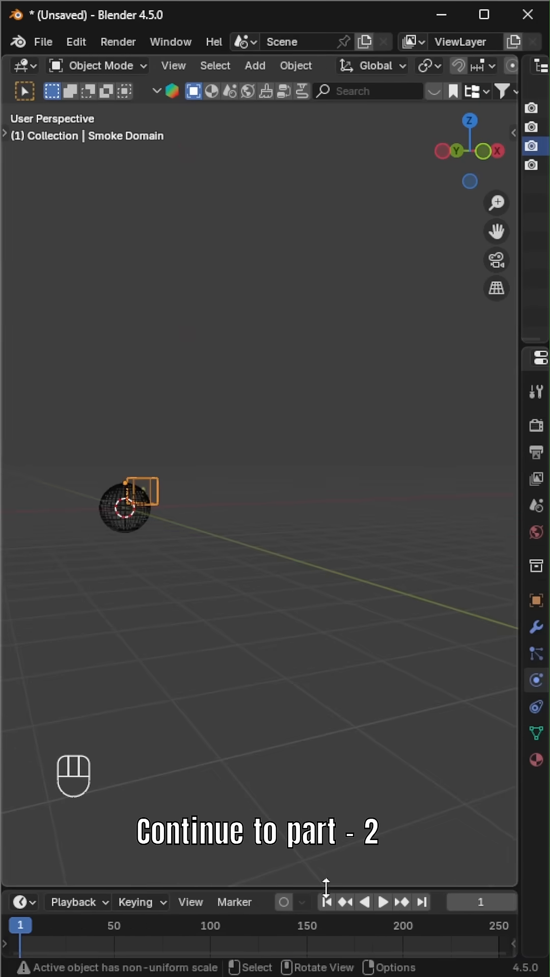
click(383, 903)
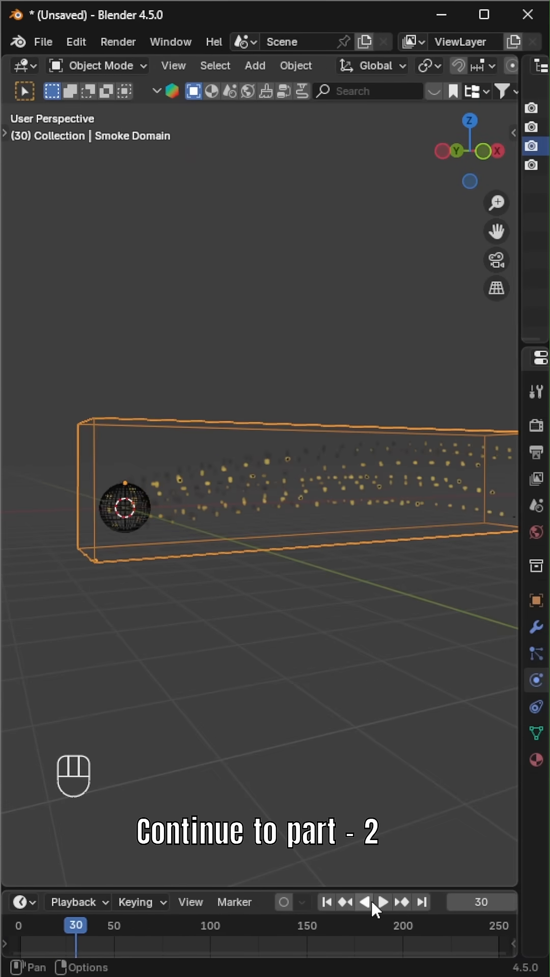